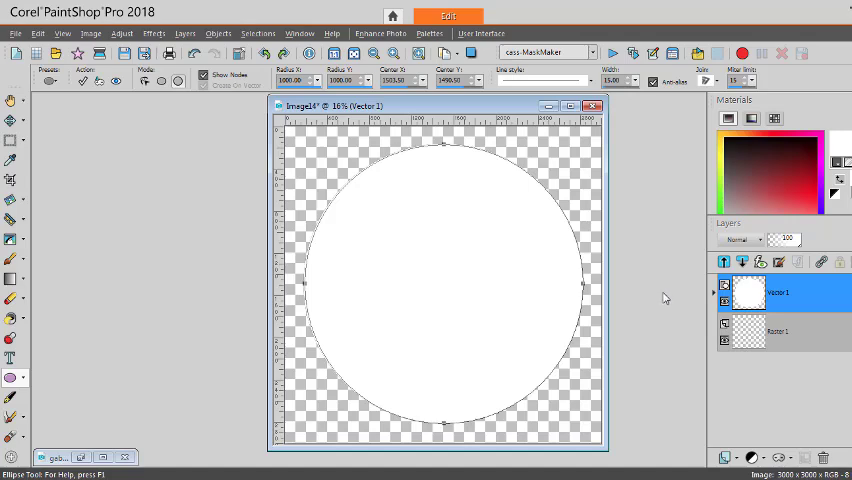
pyautogui.moveTo(610, 176)
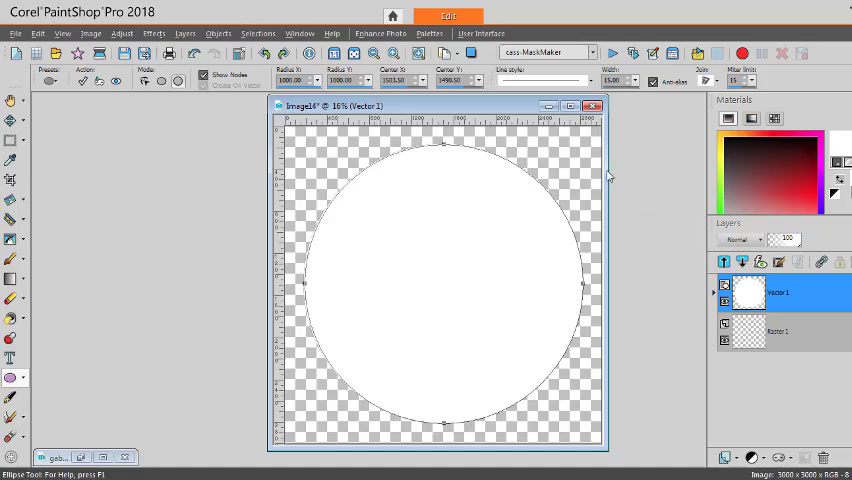
pyautogui.moveTo(636, 196)
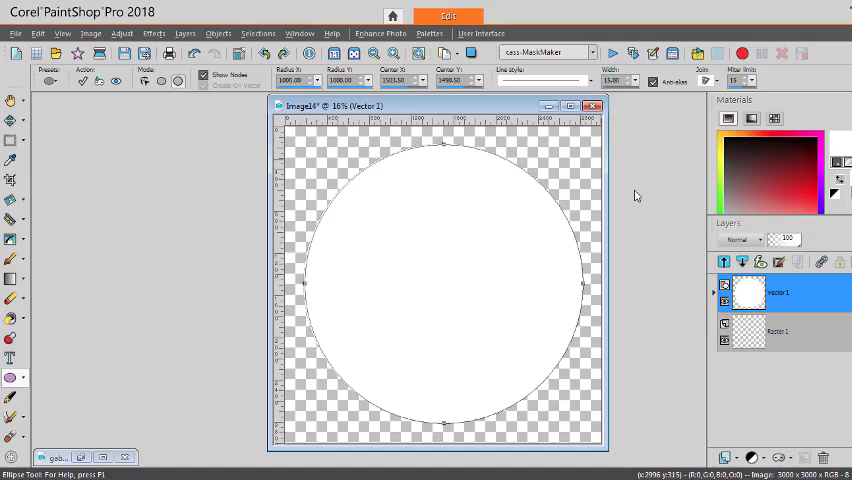
pyautogui.moveTo(628, 196)
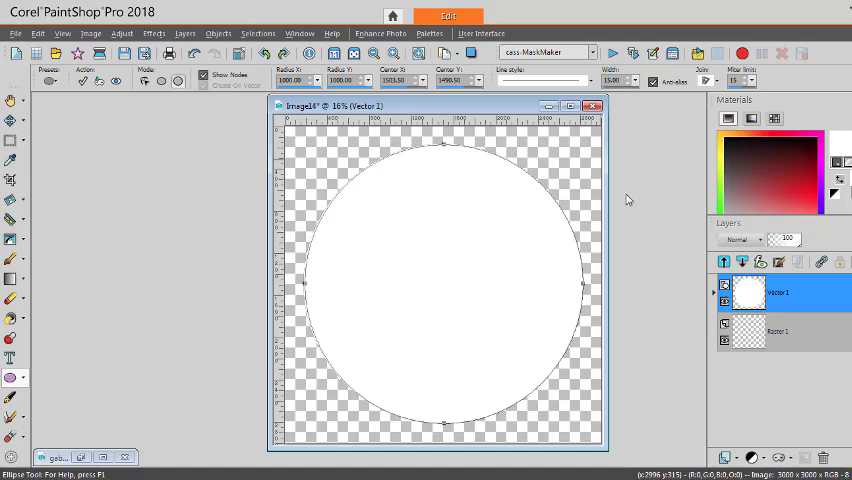
pyautogui.moveTo(628, 200)
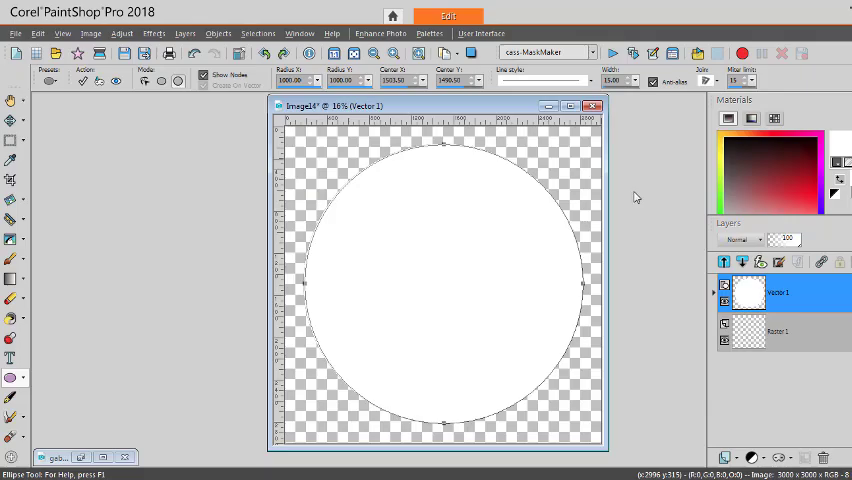
pyautogui.moveTo(638, 196)
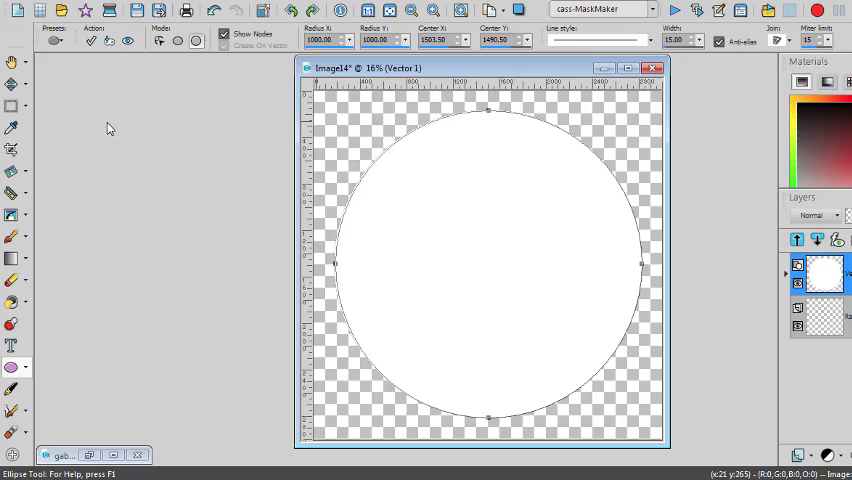
pyautogui.moveTo(108, 132)
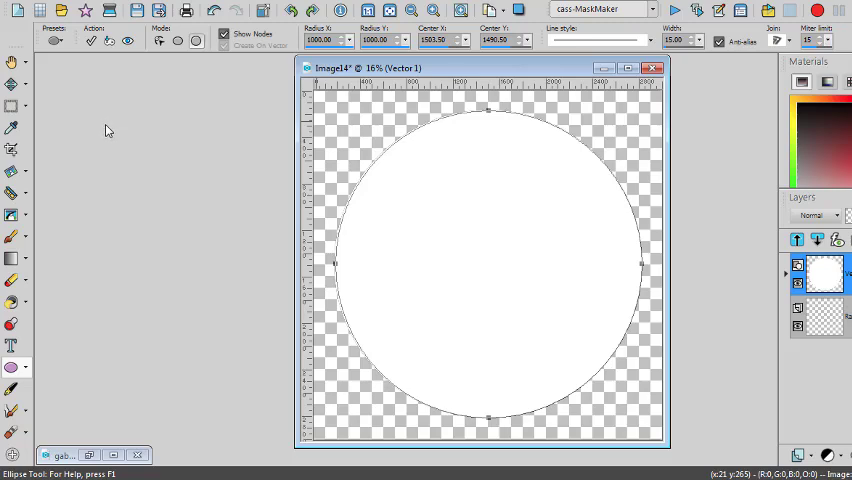
pyautogui.moveTo(110, 128)
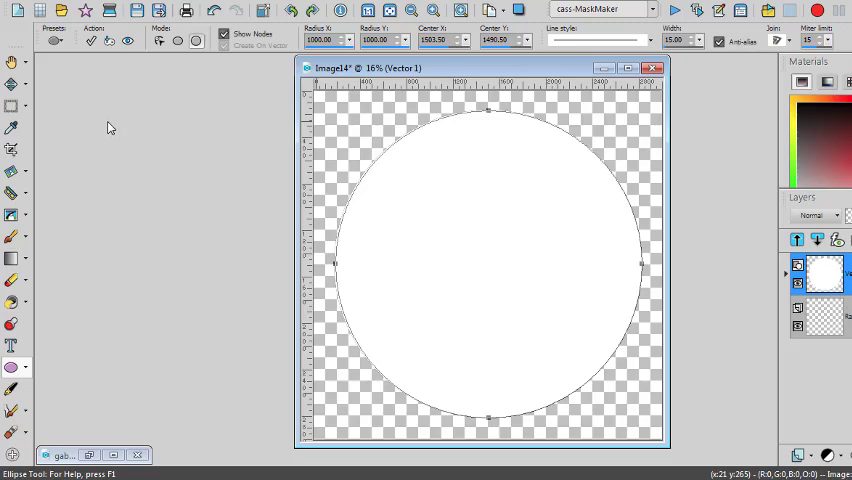
pyautogui.moveTo(116, 132)
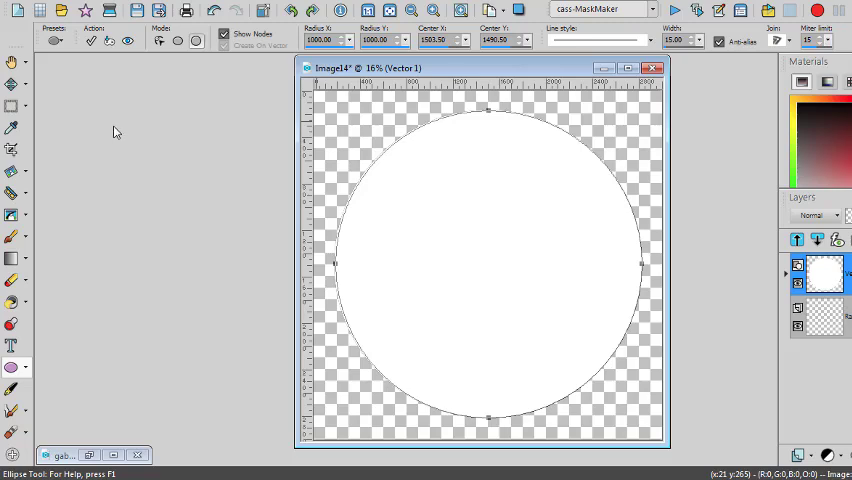
pyautogui.moveTo(450, 120)
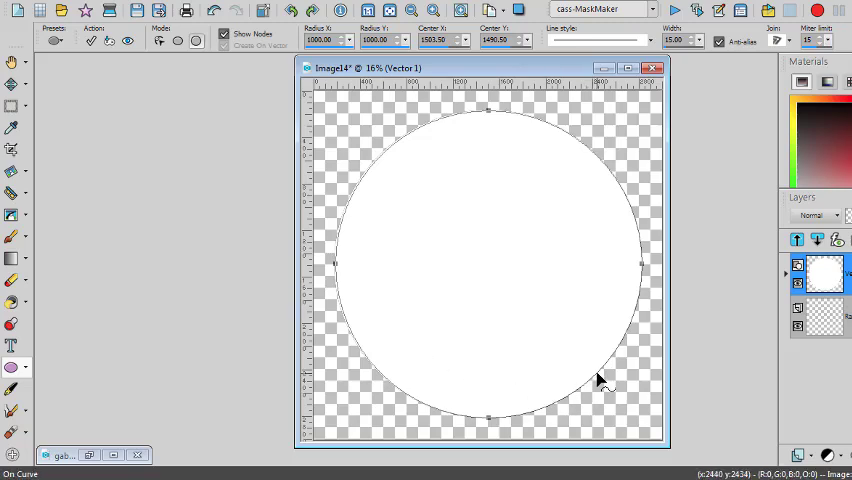
# Step: Run the cass-MaskMaker script and accept its intro and brush-instruction dialogs
pyautogui.click(12, 368)
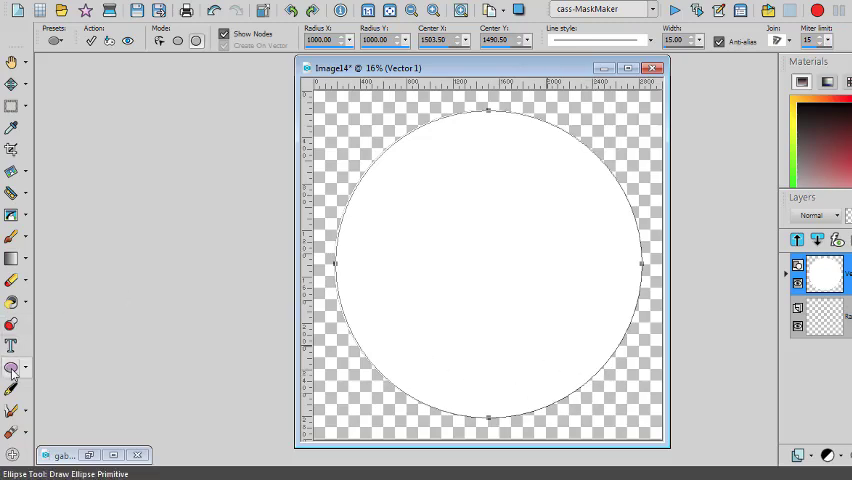
pyautogui.moveTo(476, 130)
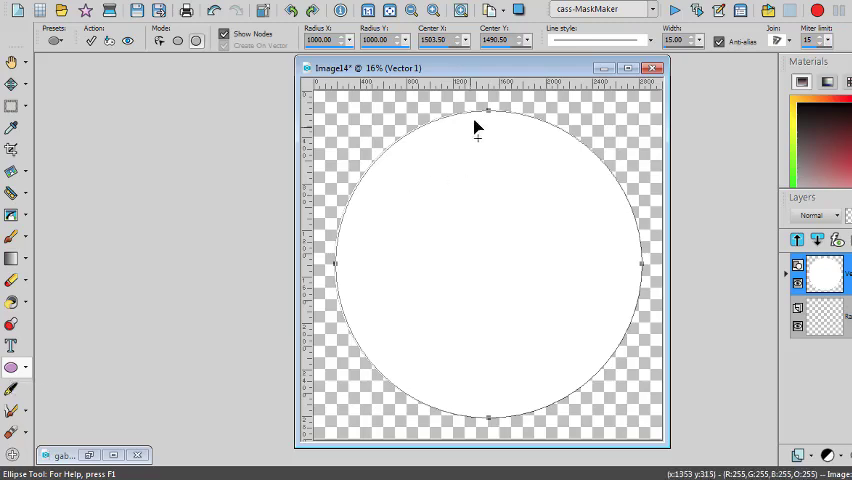
pyautogui.moveTo(626, 294)
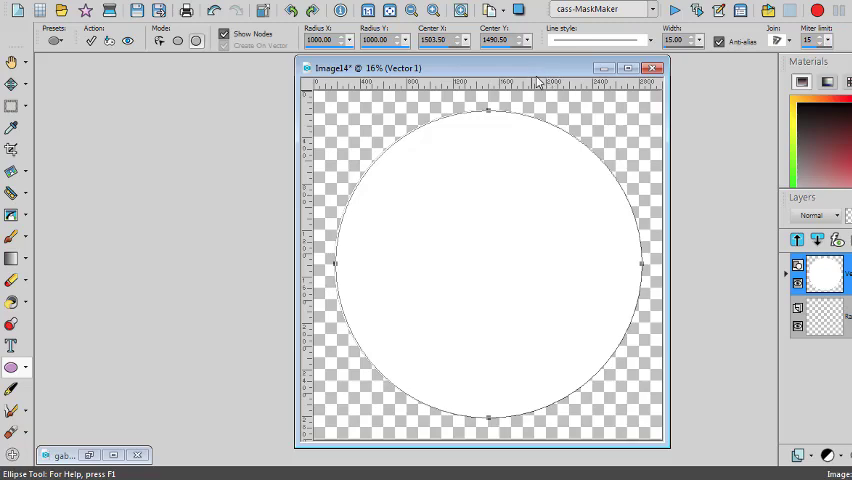
pyautogui.moveTo(544, 82)
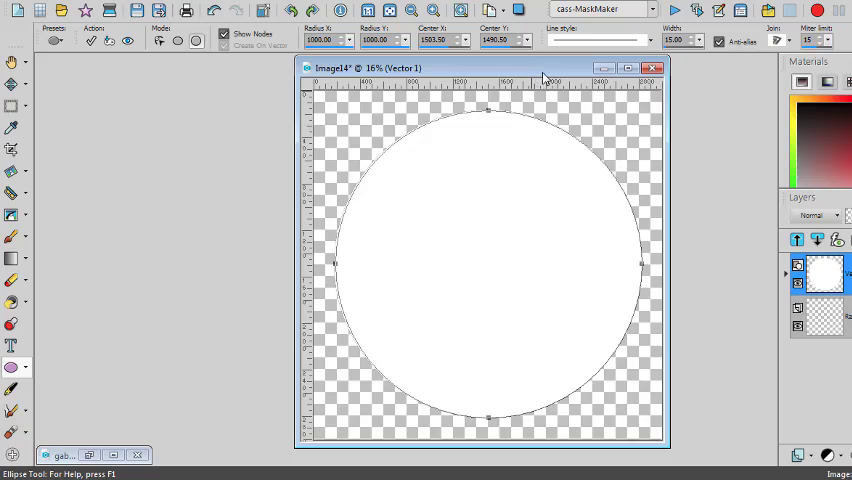
pyautogui.moveTo(602, 278)
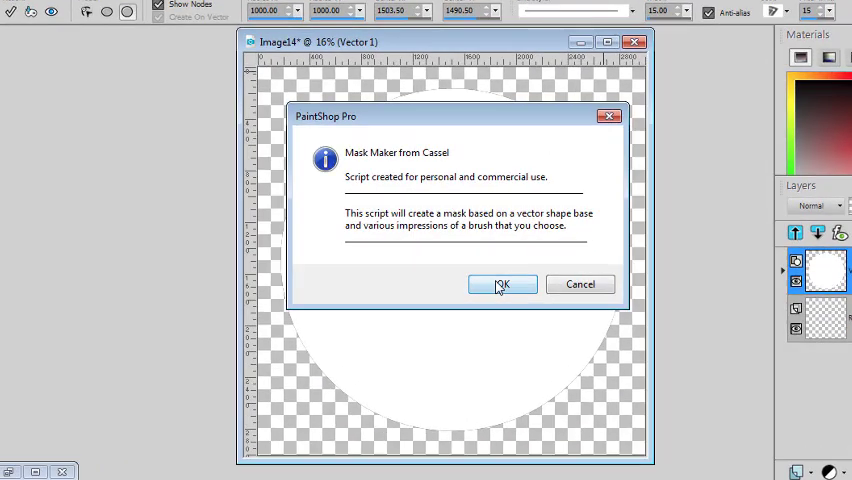
pyautogui.click(502, 284)
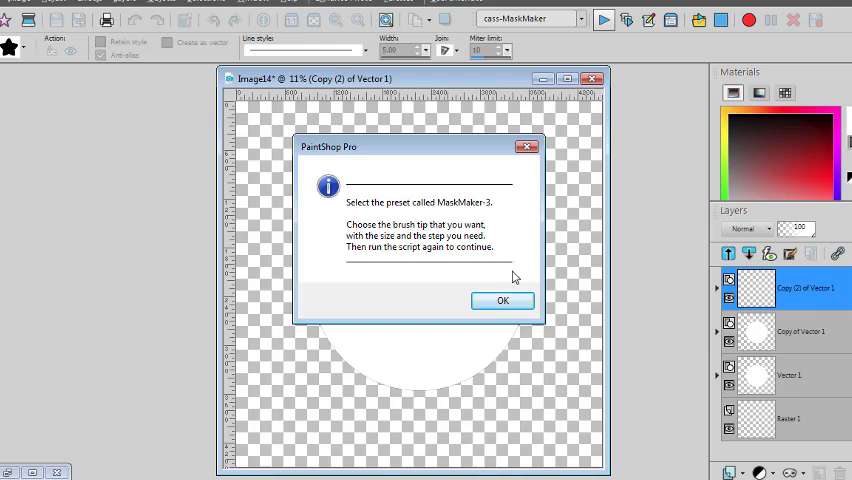
pyautogui.moveTo(356, 218)
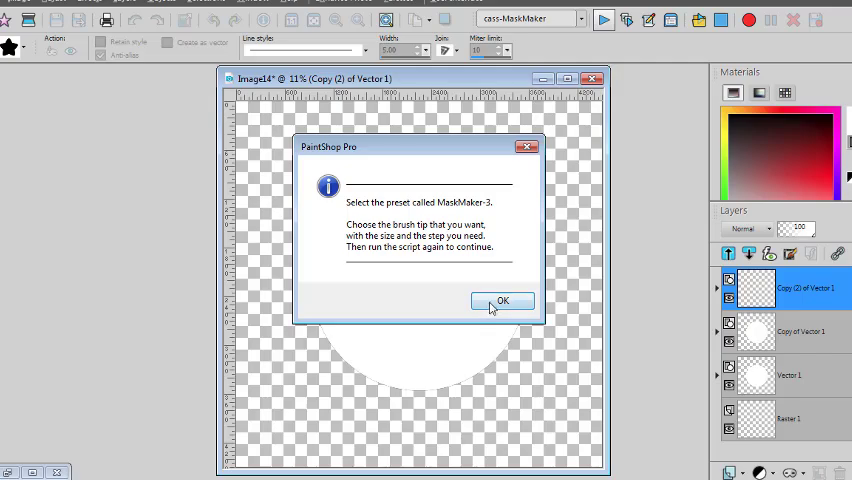
pyautogui.click(504, 300)
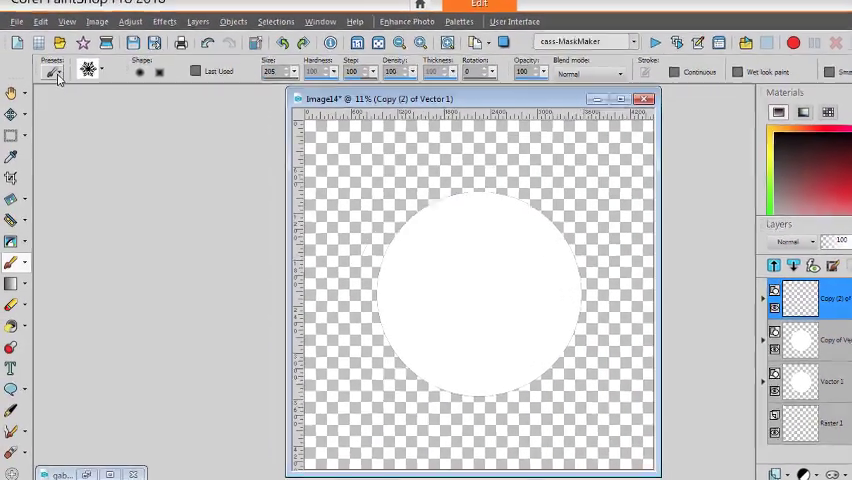
# Step: Choose the Paint Brush with a snowflake brush tip from the brush-tip list
pyautogui.click(56, 70)
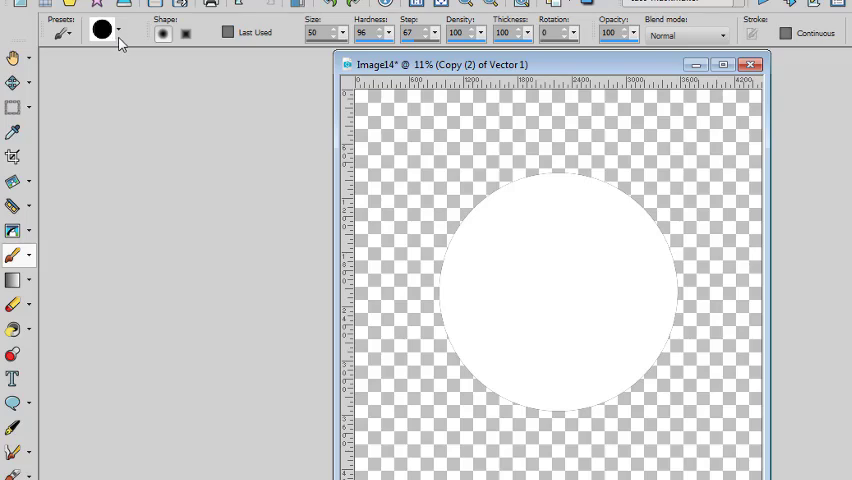
pyautogui.click(120, 28)
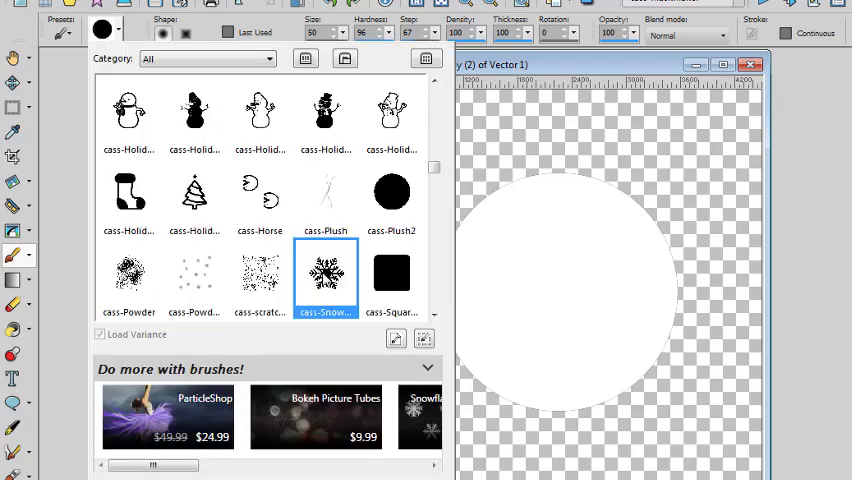
pyautogui.moveTo(308, 366)
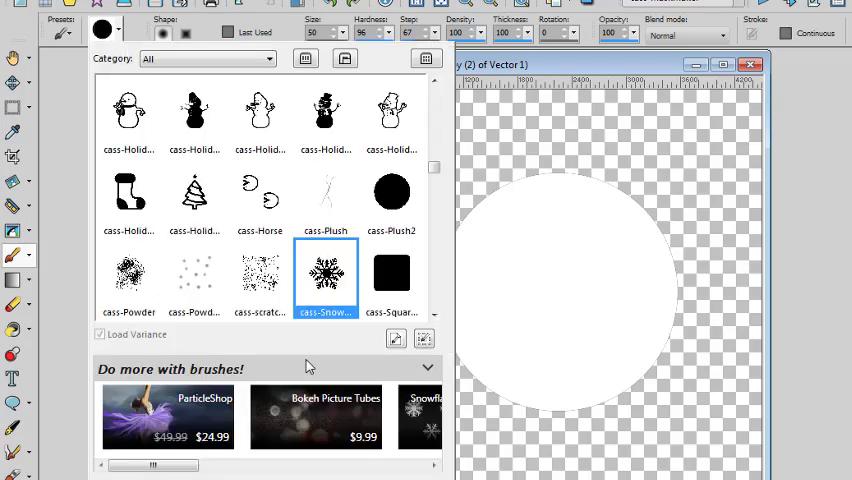
pyautogui.click(324, 276)
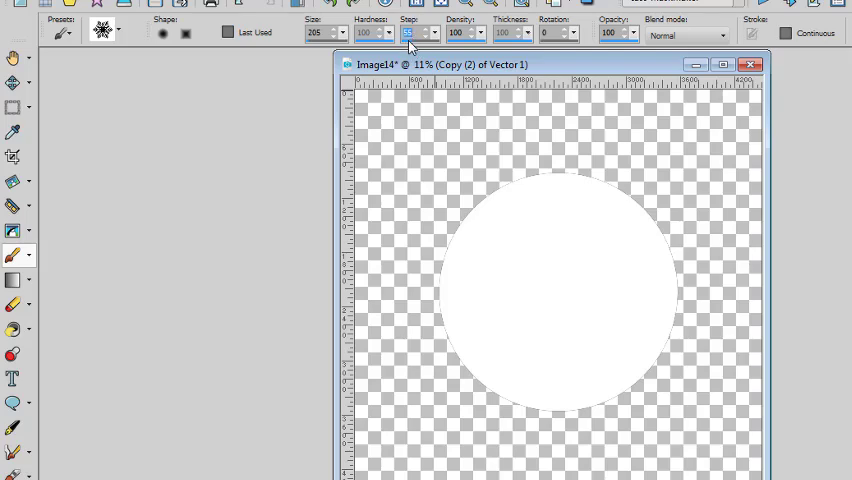
pyautogui.moveTo(470, 198)
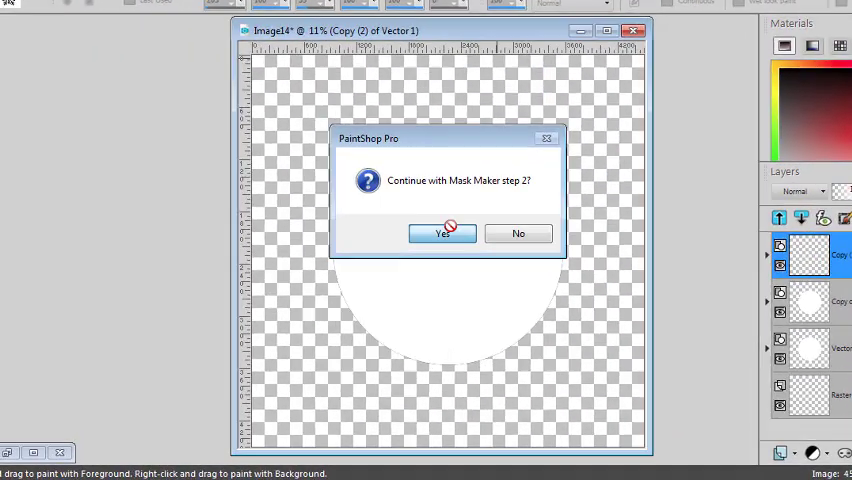
# Step: Continue to Mask Maker step 2 and accept the brush impression placement value
pyautogui.click(442, 232)
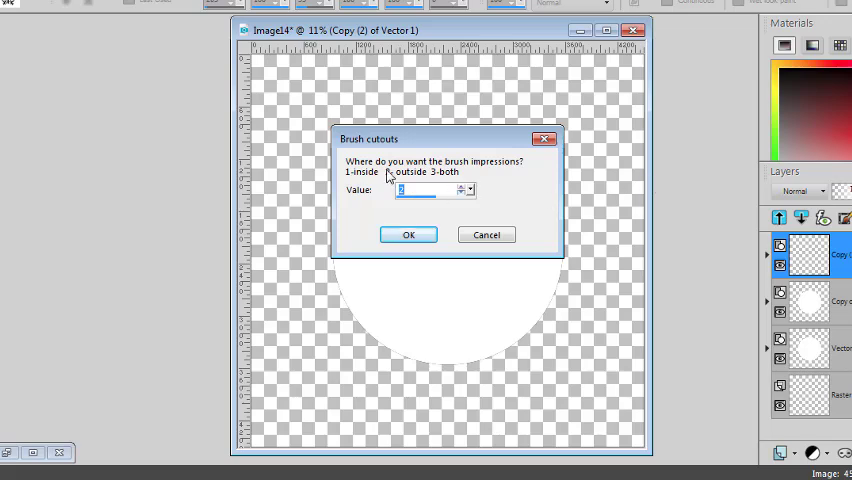
pyautogui.moveTo(478, 174)
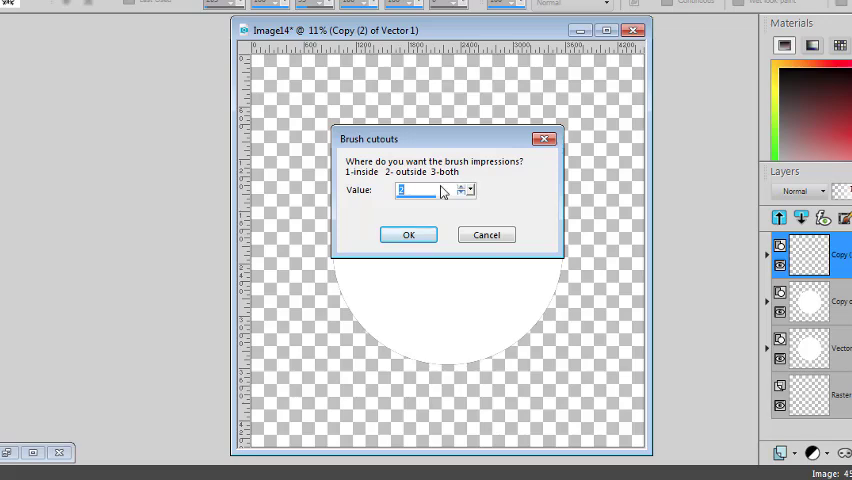
pyautogui.moveTo(540, 352)
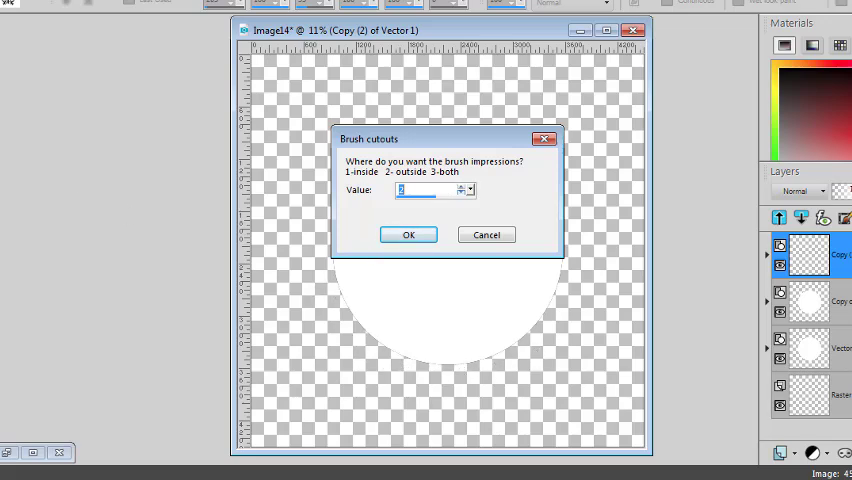
pyautogui.moveTo(384, 308)
pyautogui.write('3')
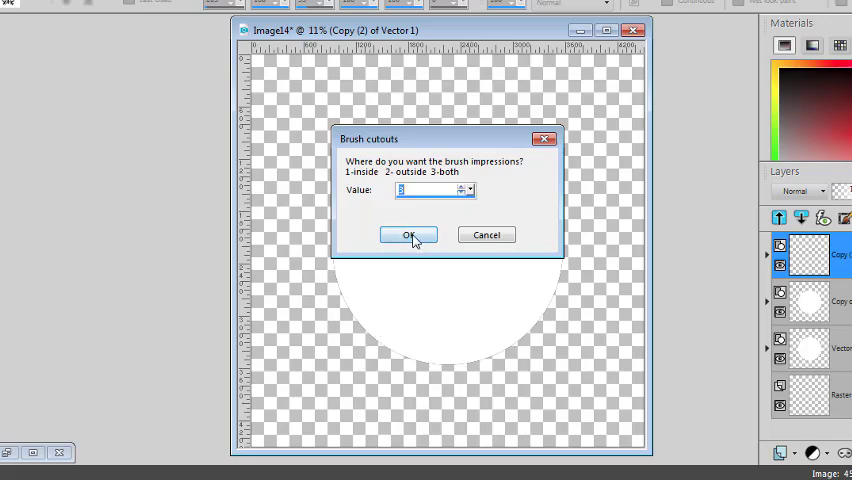
pyautogui.click(408, 236)
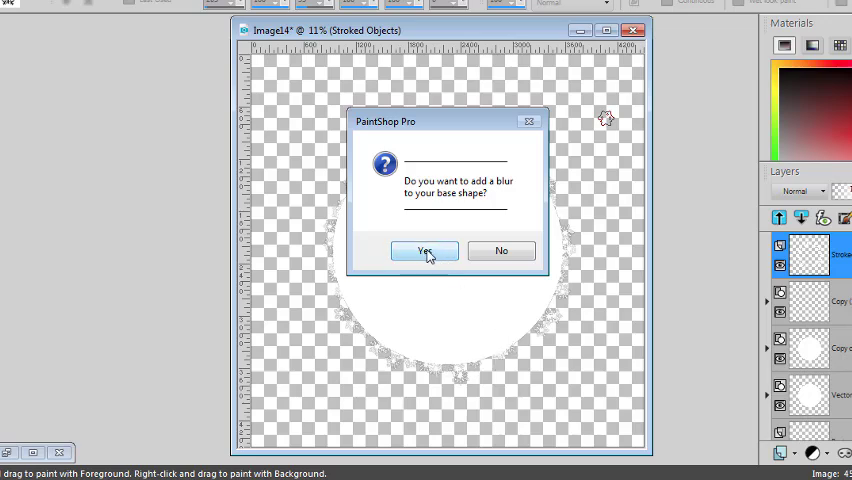
# Step: Blur the base shape, decline more impressions and dismiss the save-the-mask notice
pyautogui.click(424, 250)
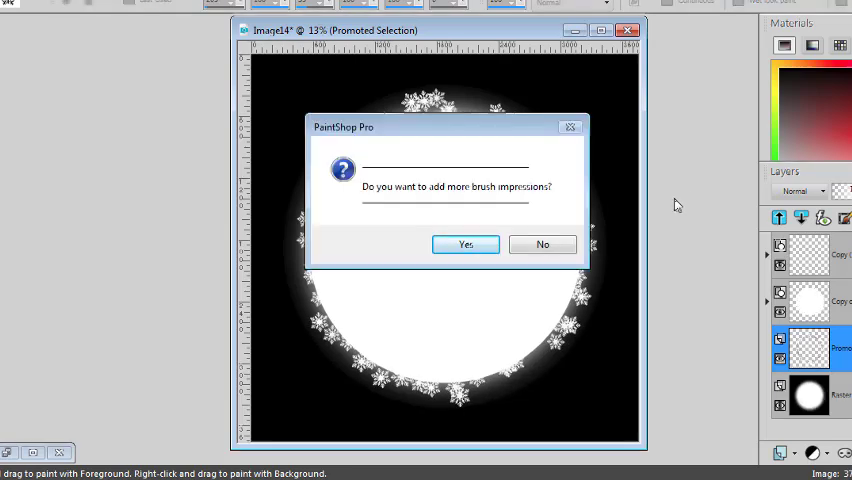
pyautogui.moveTo(582, 338)
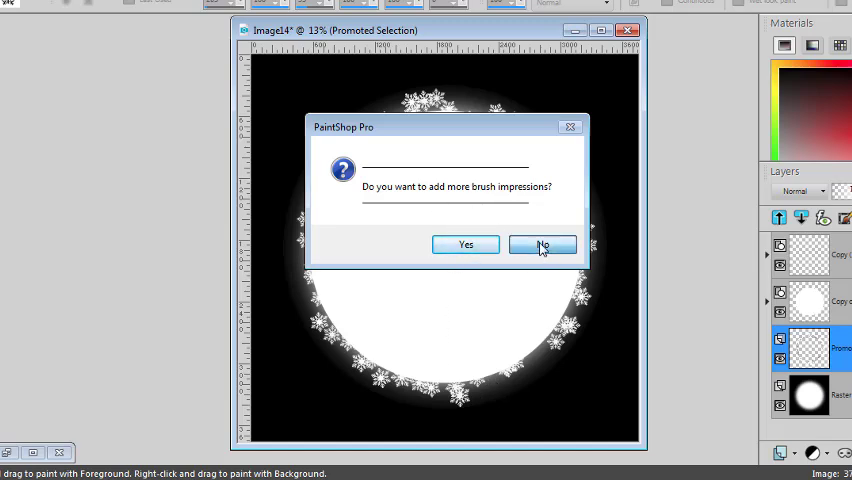
pyautogui.click(542, 244)
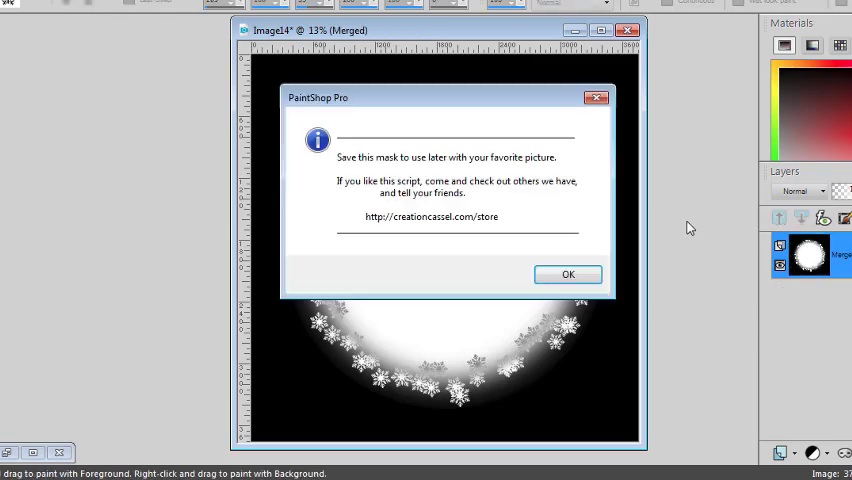
pyautogui.click(568, 274)
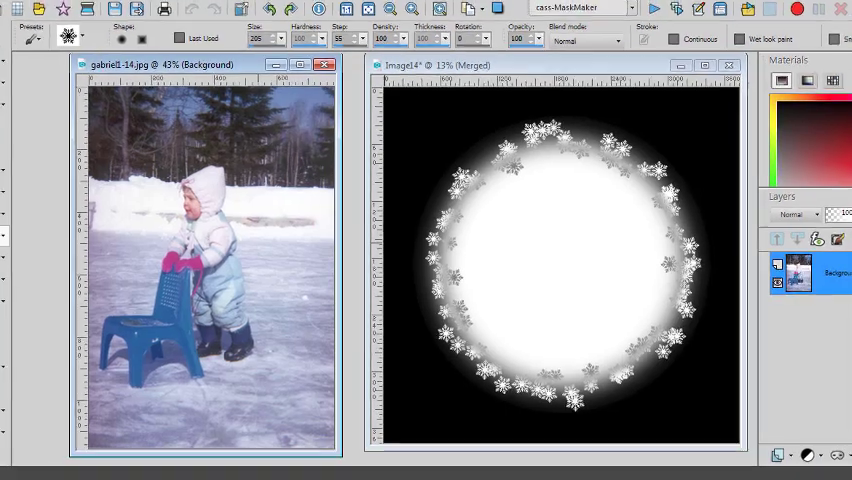
# Step: Add a New Mask Layer From Image to the photo using Image4 as the source
pyautogui.click(192, 16)
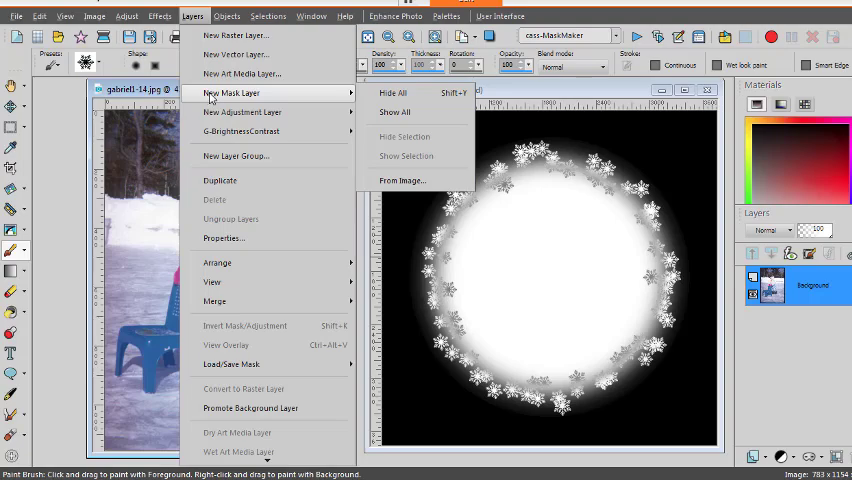
pyautogui.moveTo(404, 180)
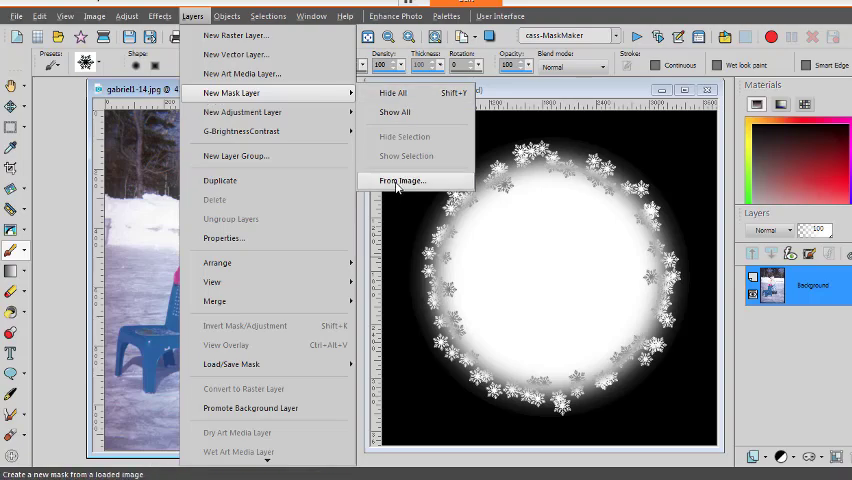
pyautogui.click(402, 180)
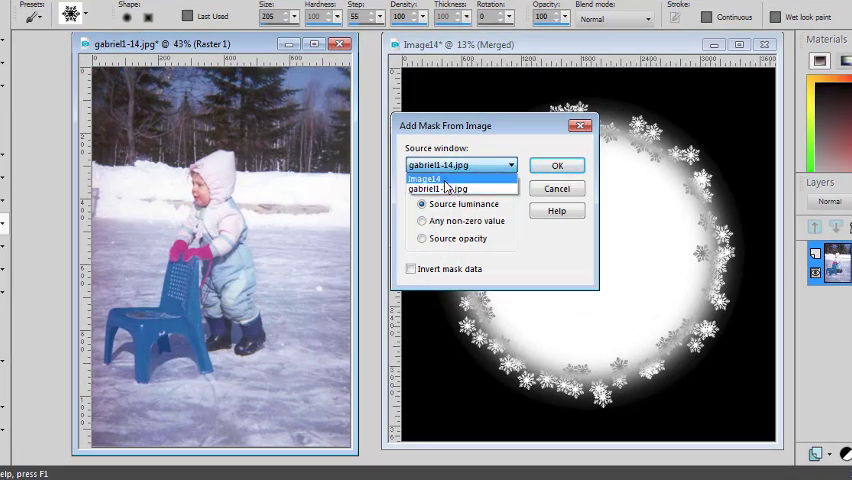
pyautogui.click(424, 184)
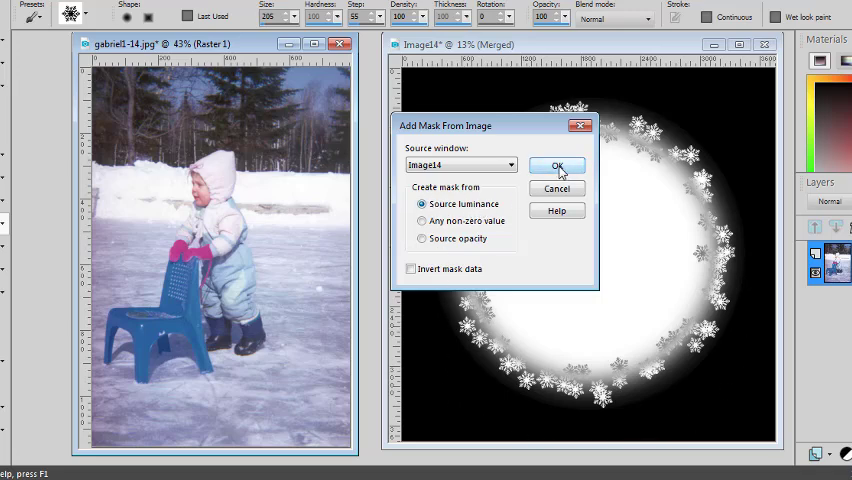
pyautogui.click(556, 164)
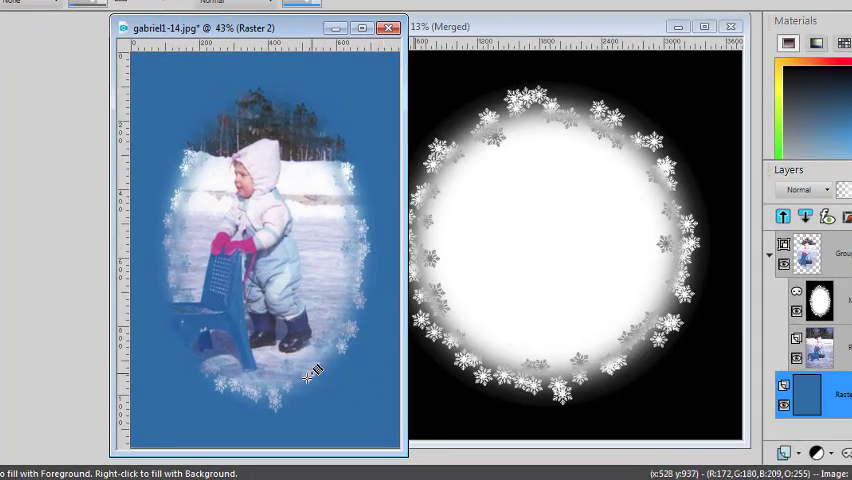
pyautogui.moveTo(284, 400)
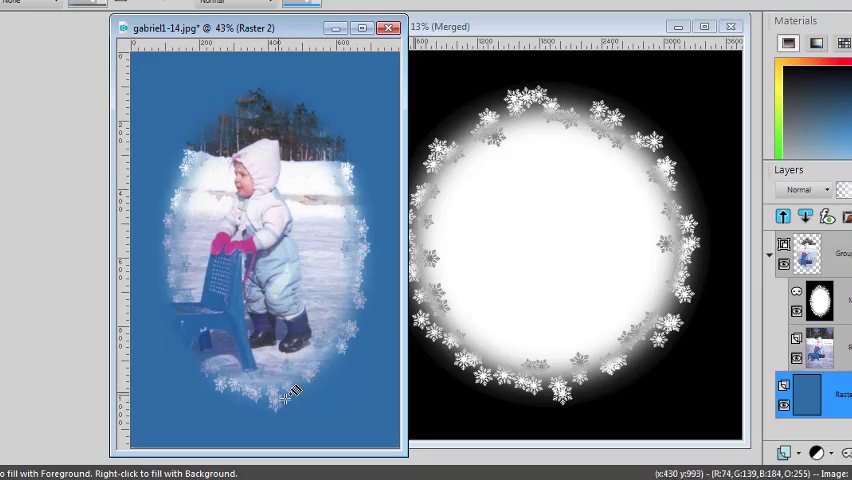
pyautogui.moveTo(316, 368)
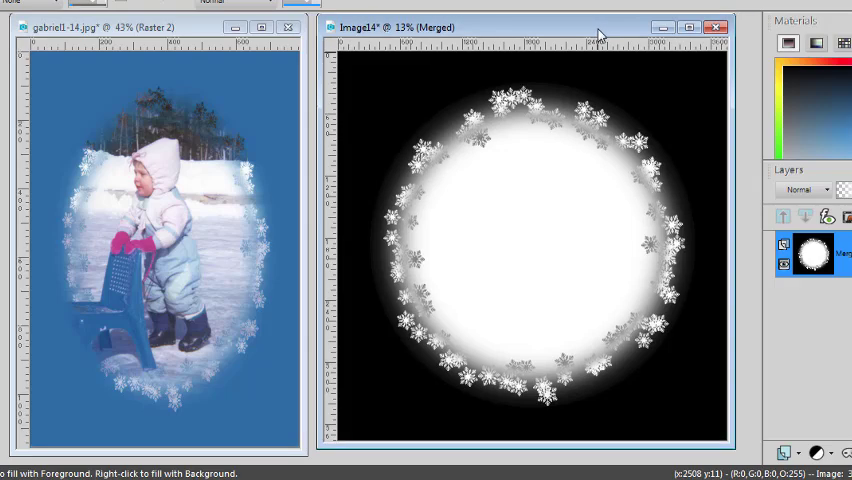
pyautogui.moveTo(600, 32)
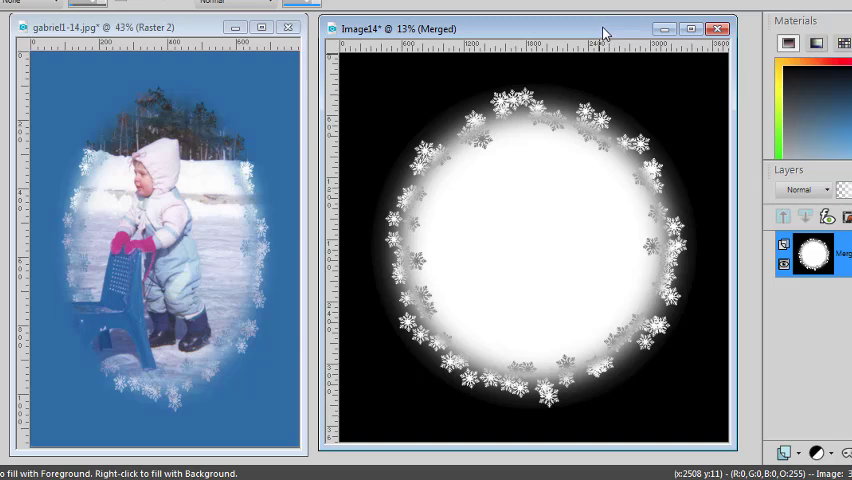
pyautogui.moveTo(604, 32)
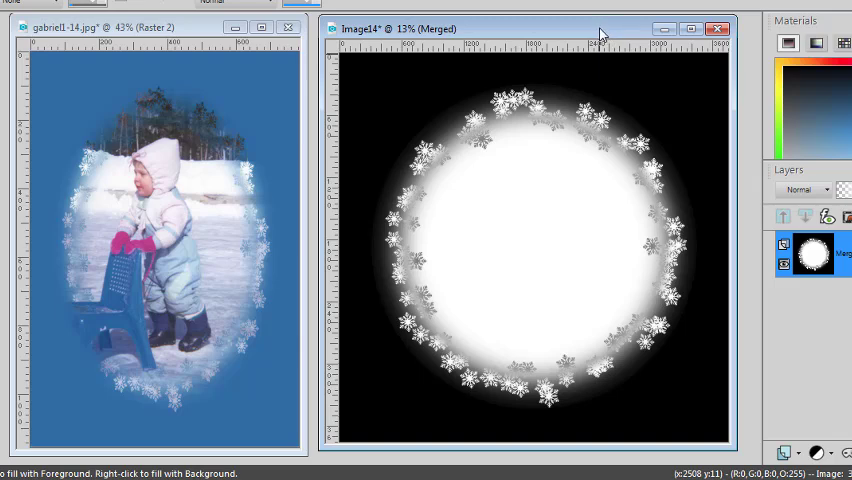
pyautogui.moveTo(596, 36)
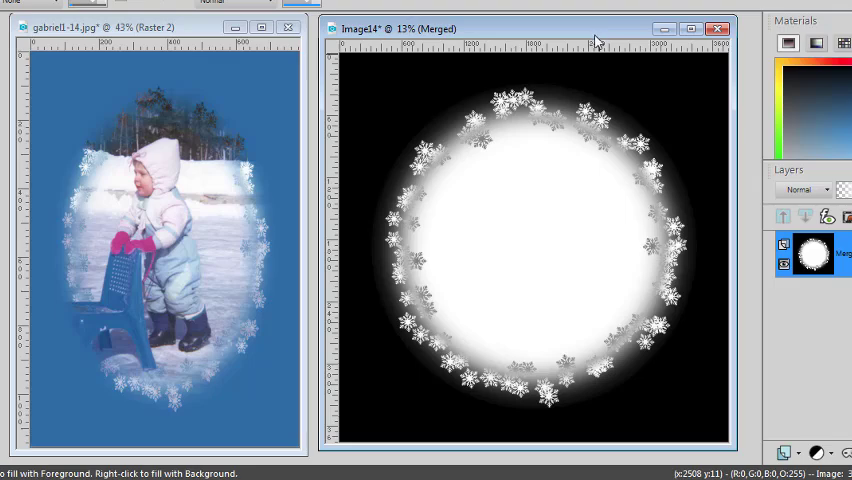